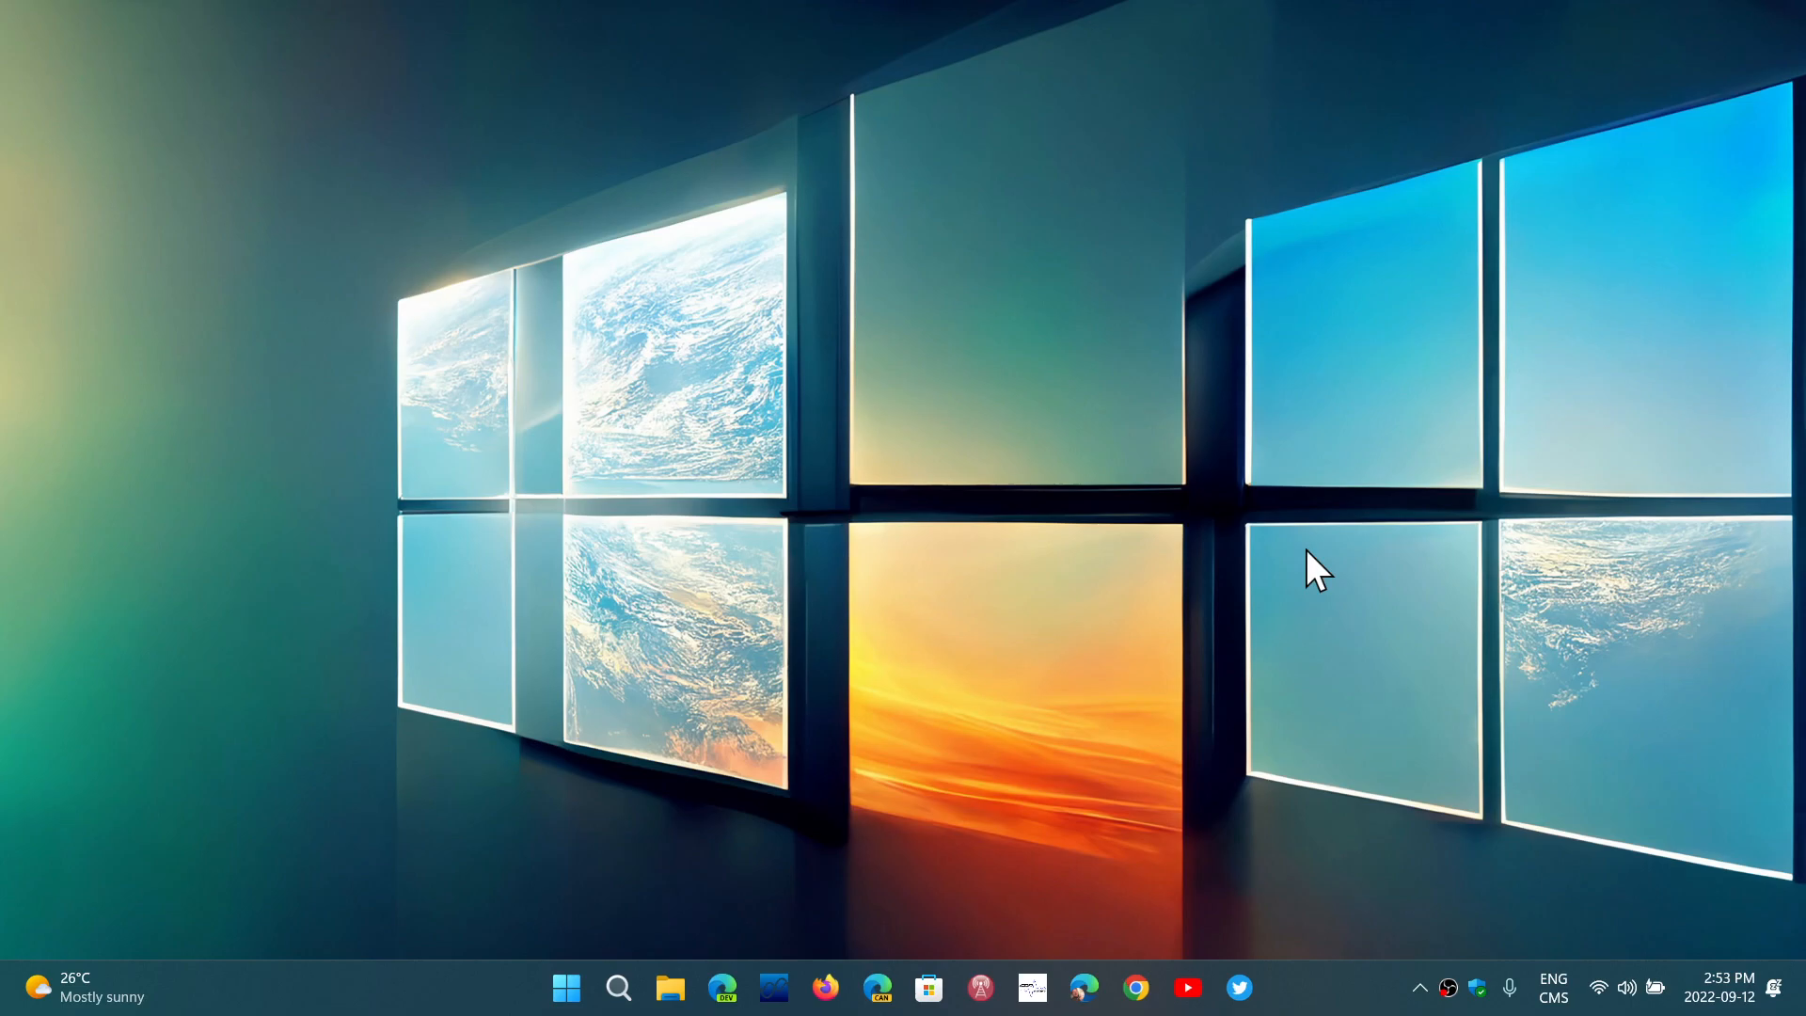
mouse_move(1031, 677)
type("w")
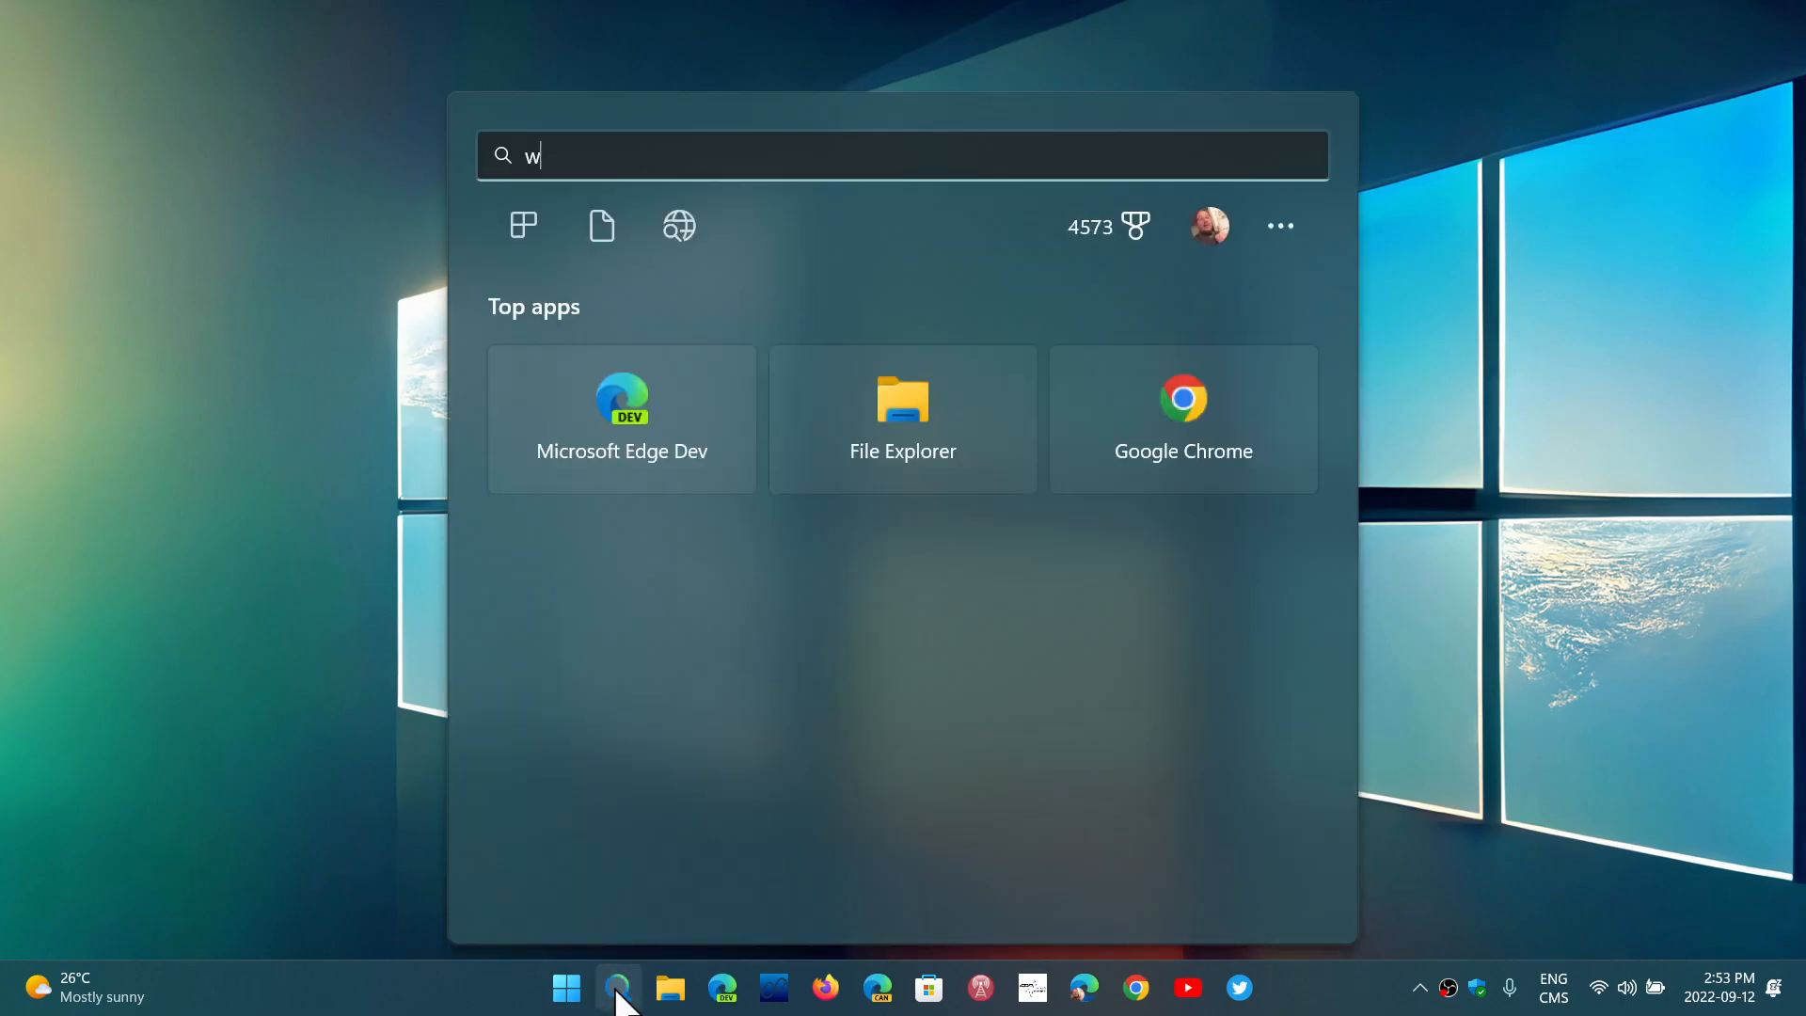
Run winver from search to show About Windows reporting Version 22H2, build 22621.457.
type("inver")
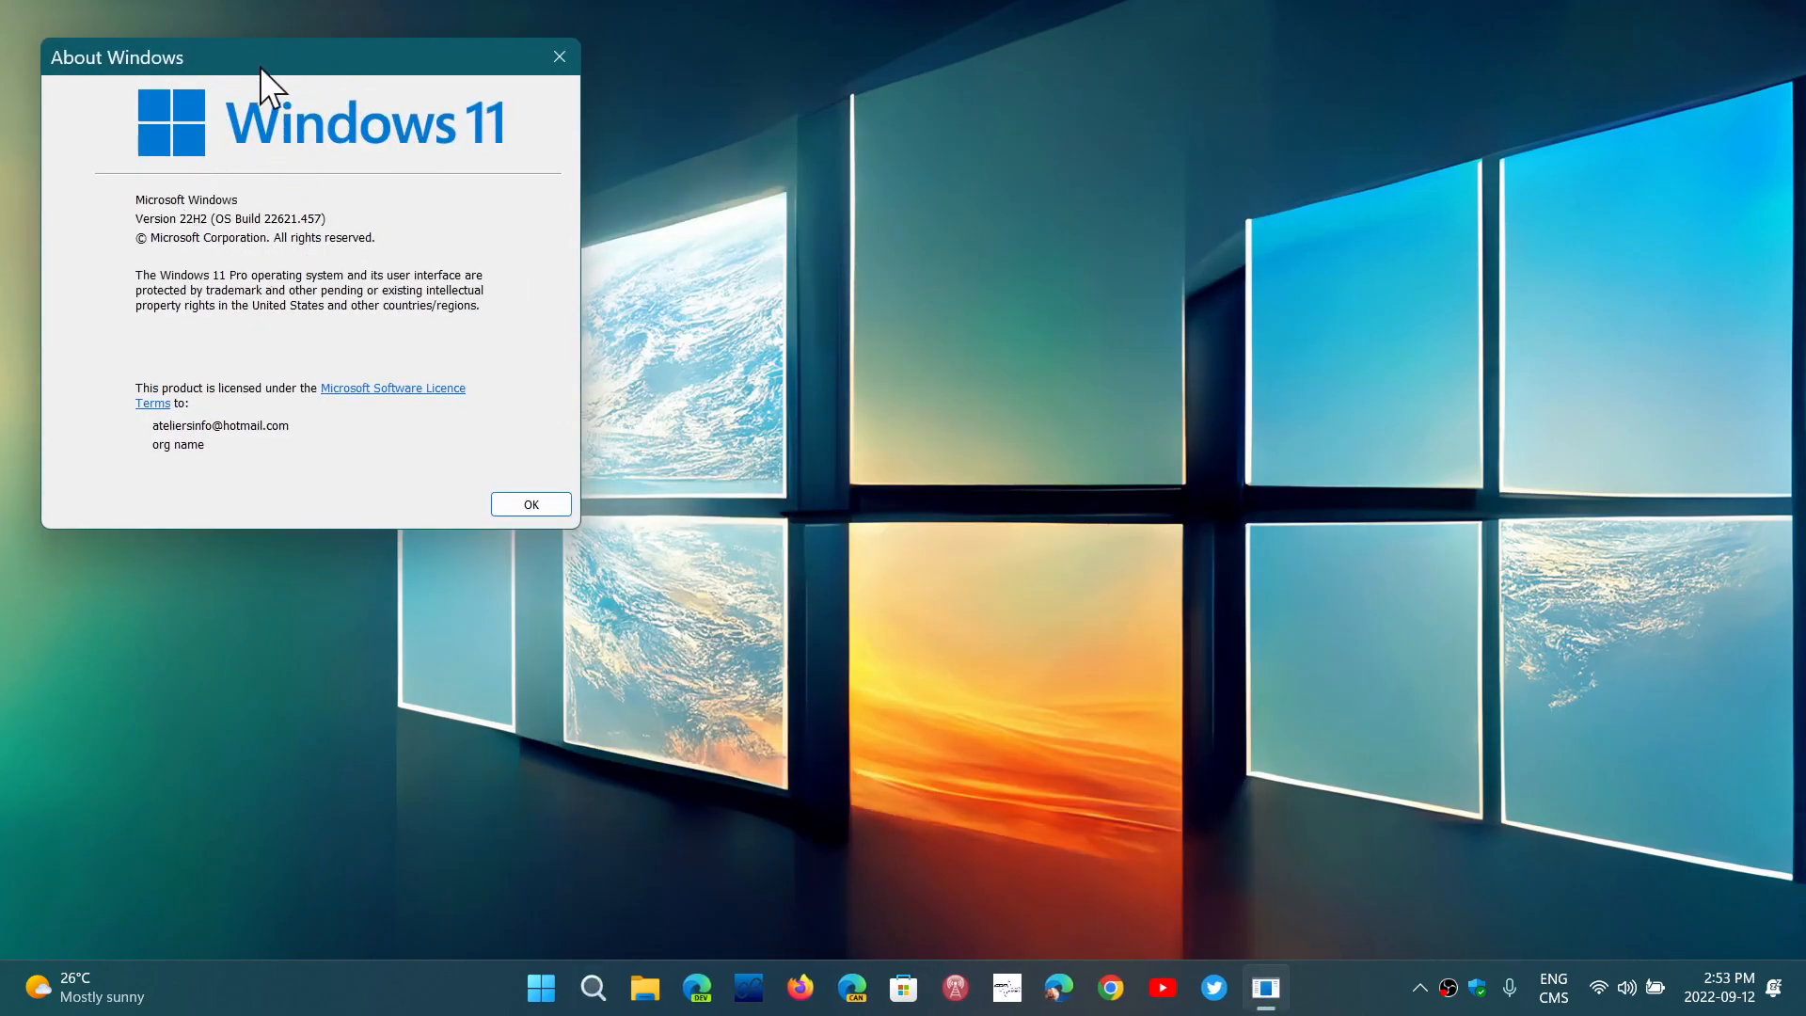
mouse_move(312, 60)
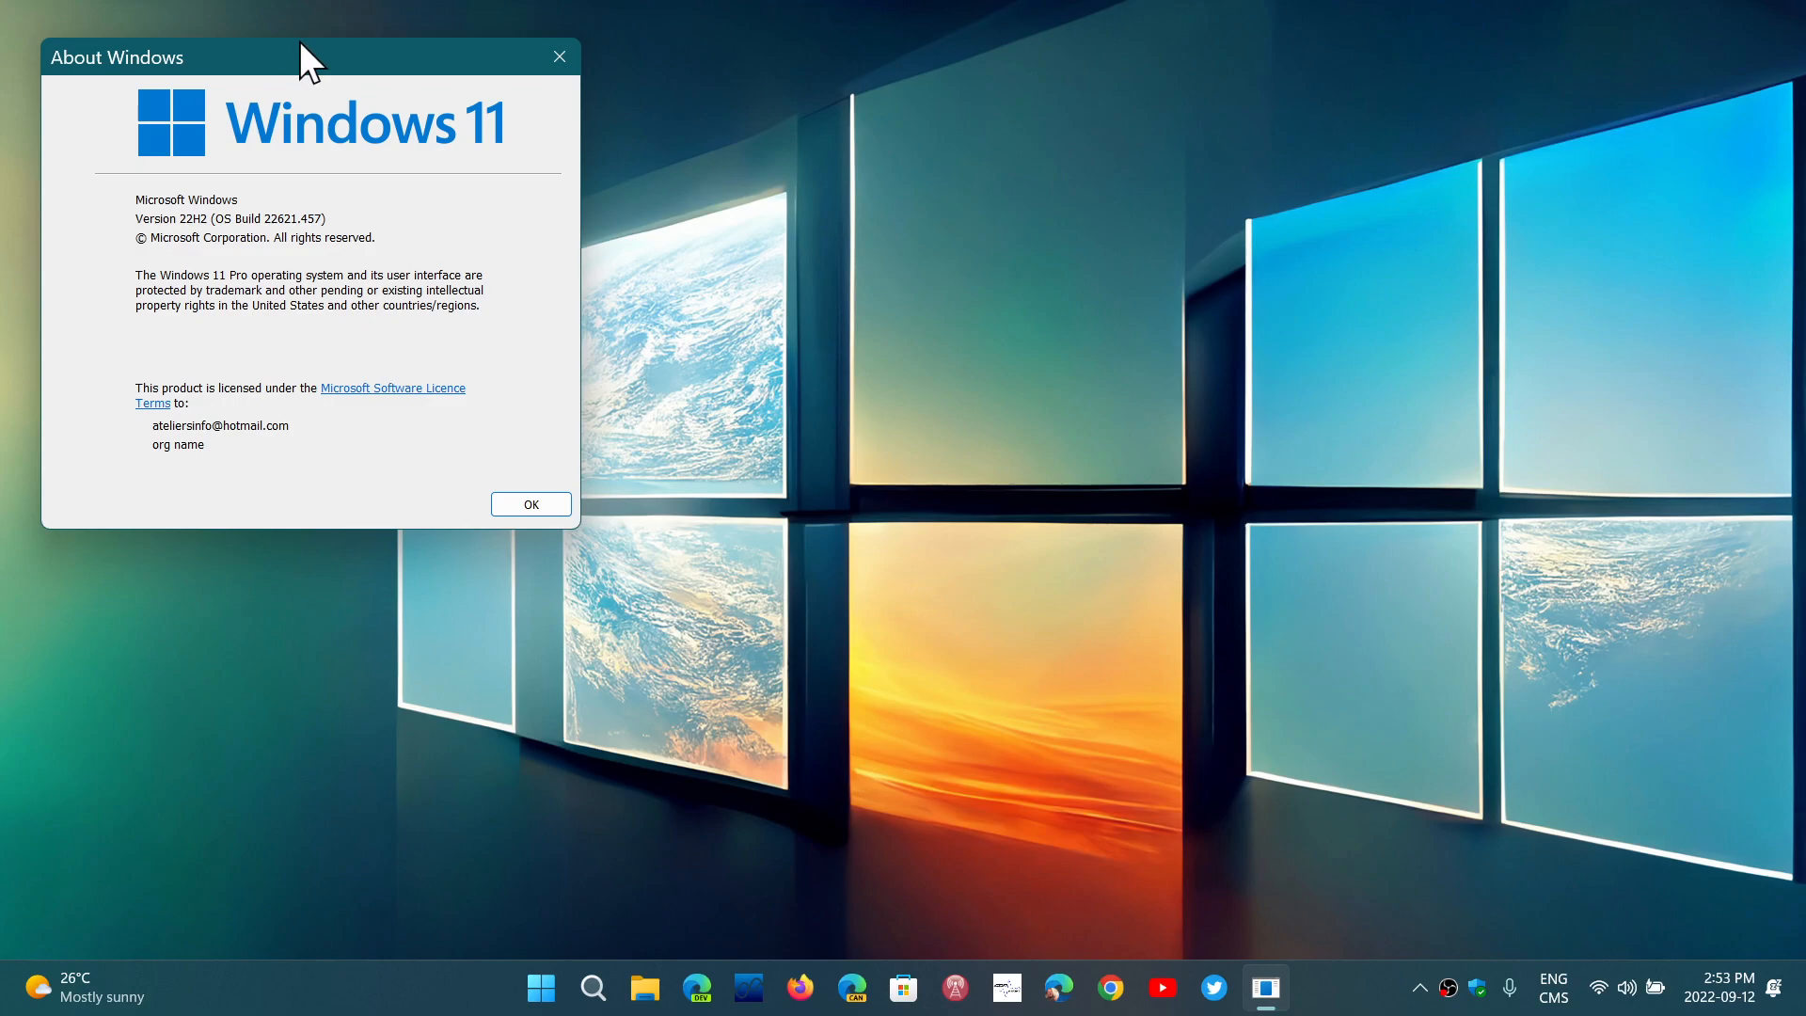
Move the About Windows dialog from the top-left toward the centre of the screen.
left_click_drag(305, 56, 775, 303)
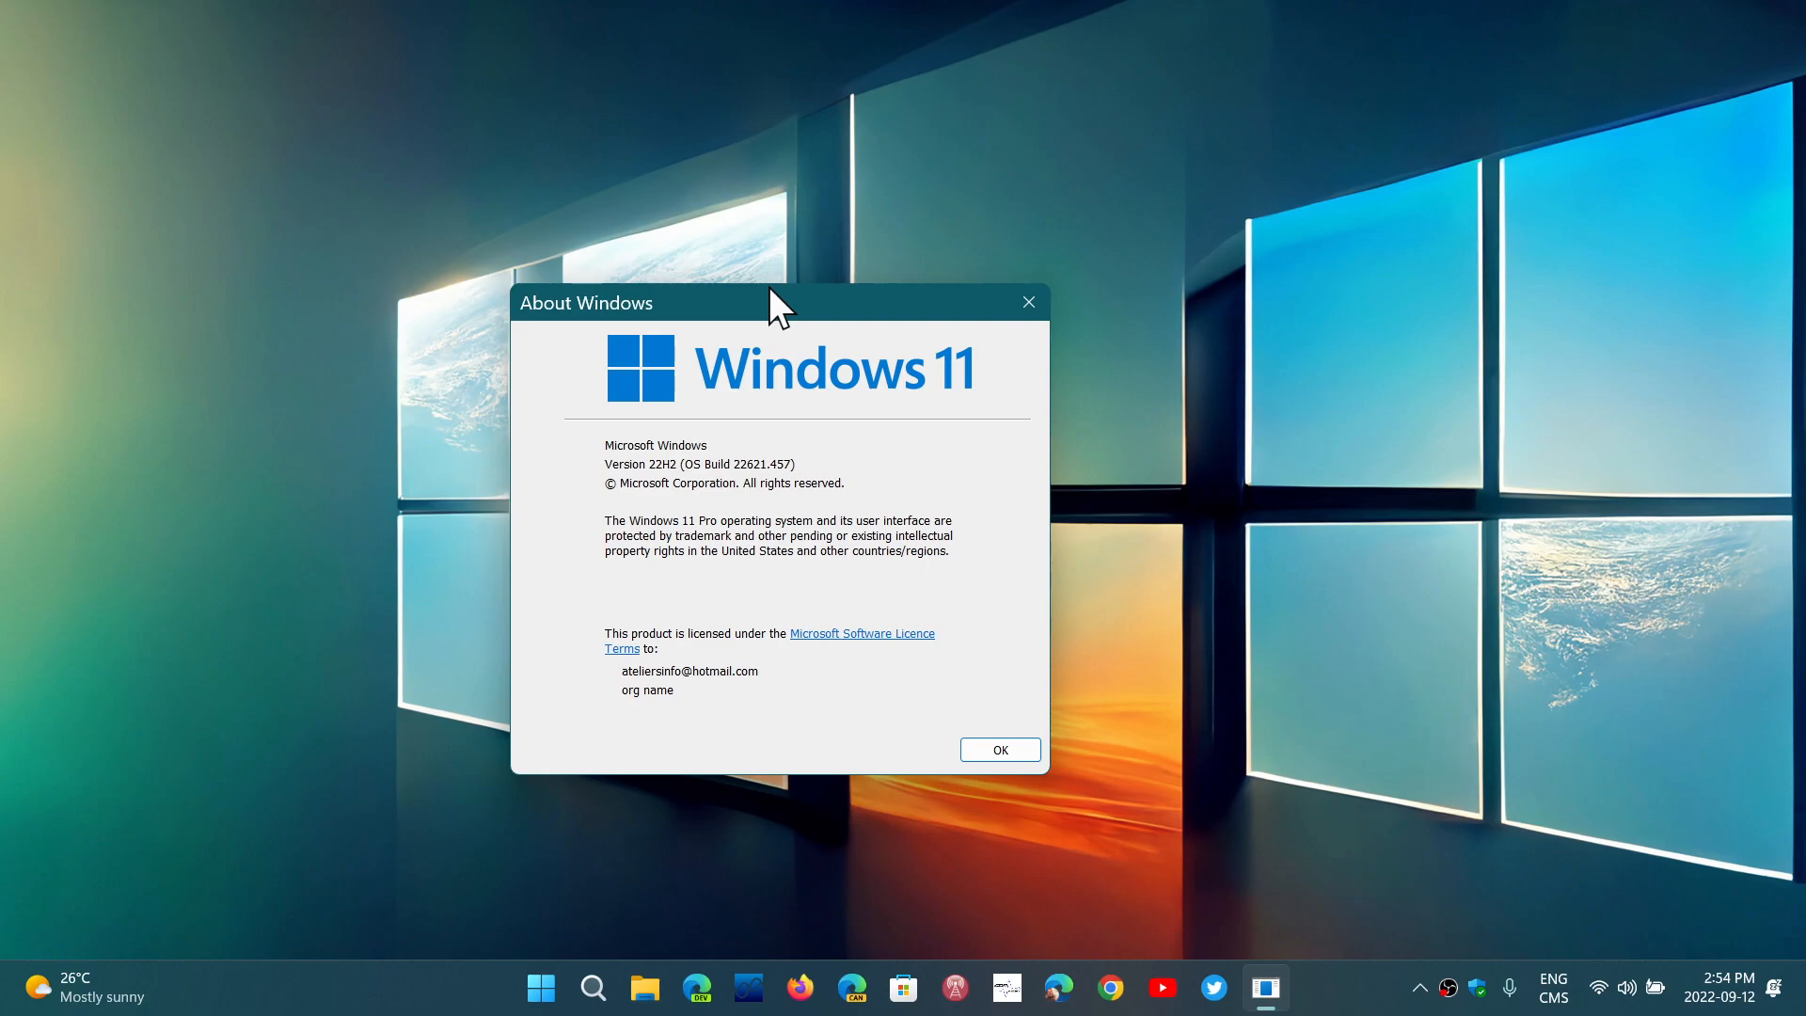
mouse_move(1317, 945)
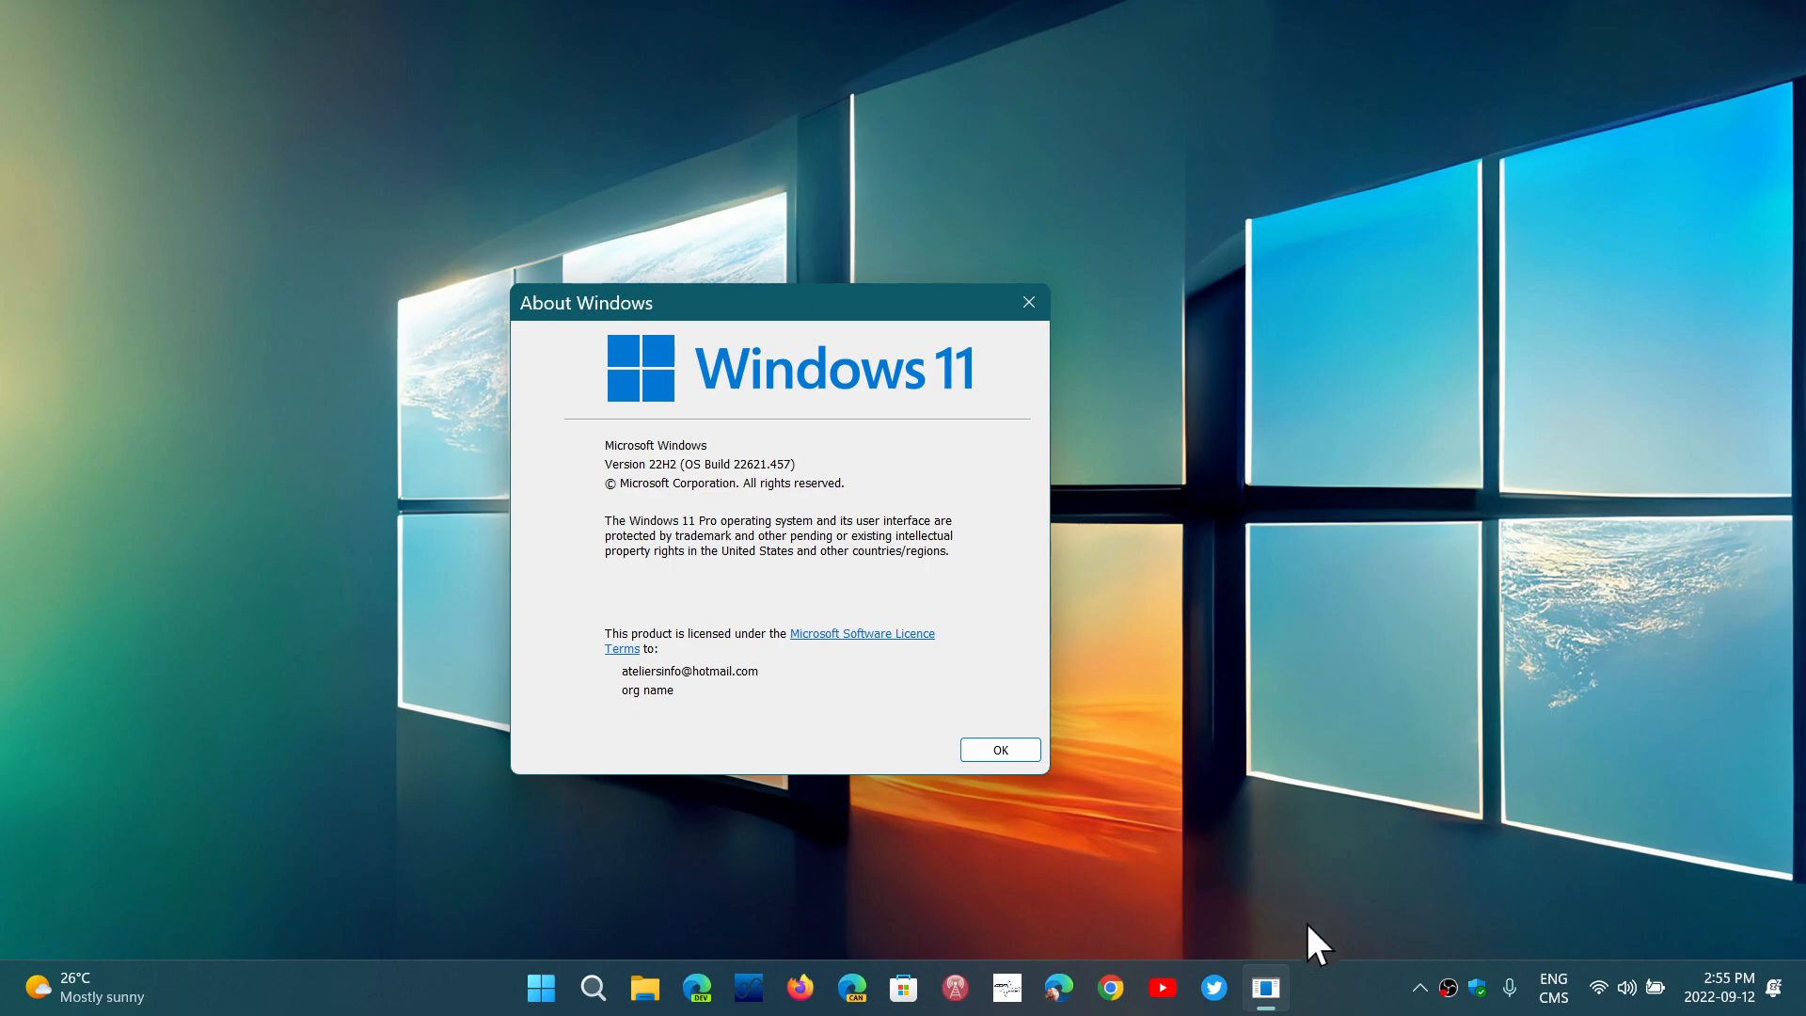
mouse_move(871, 916)
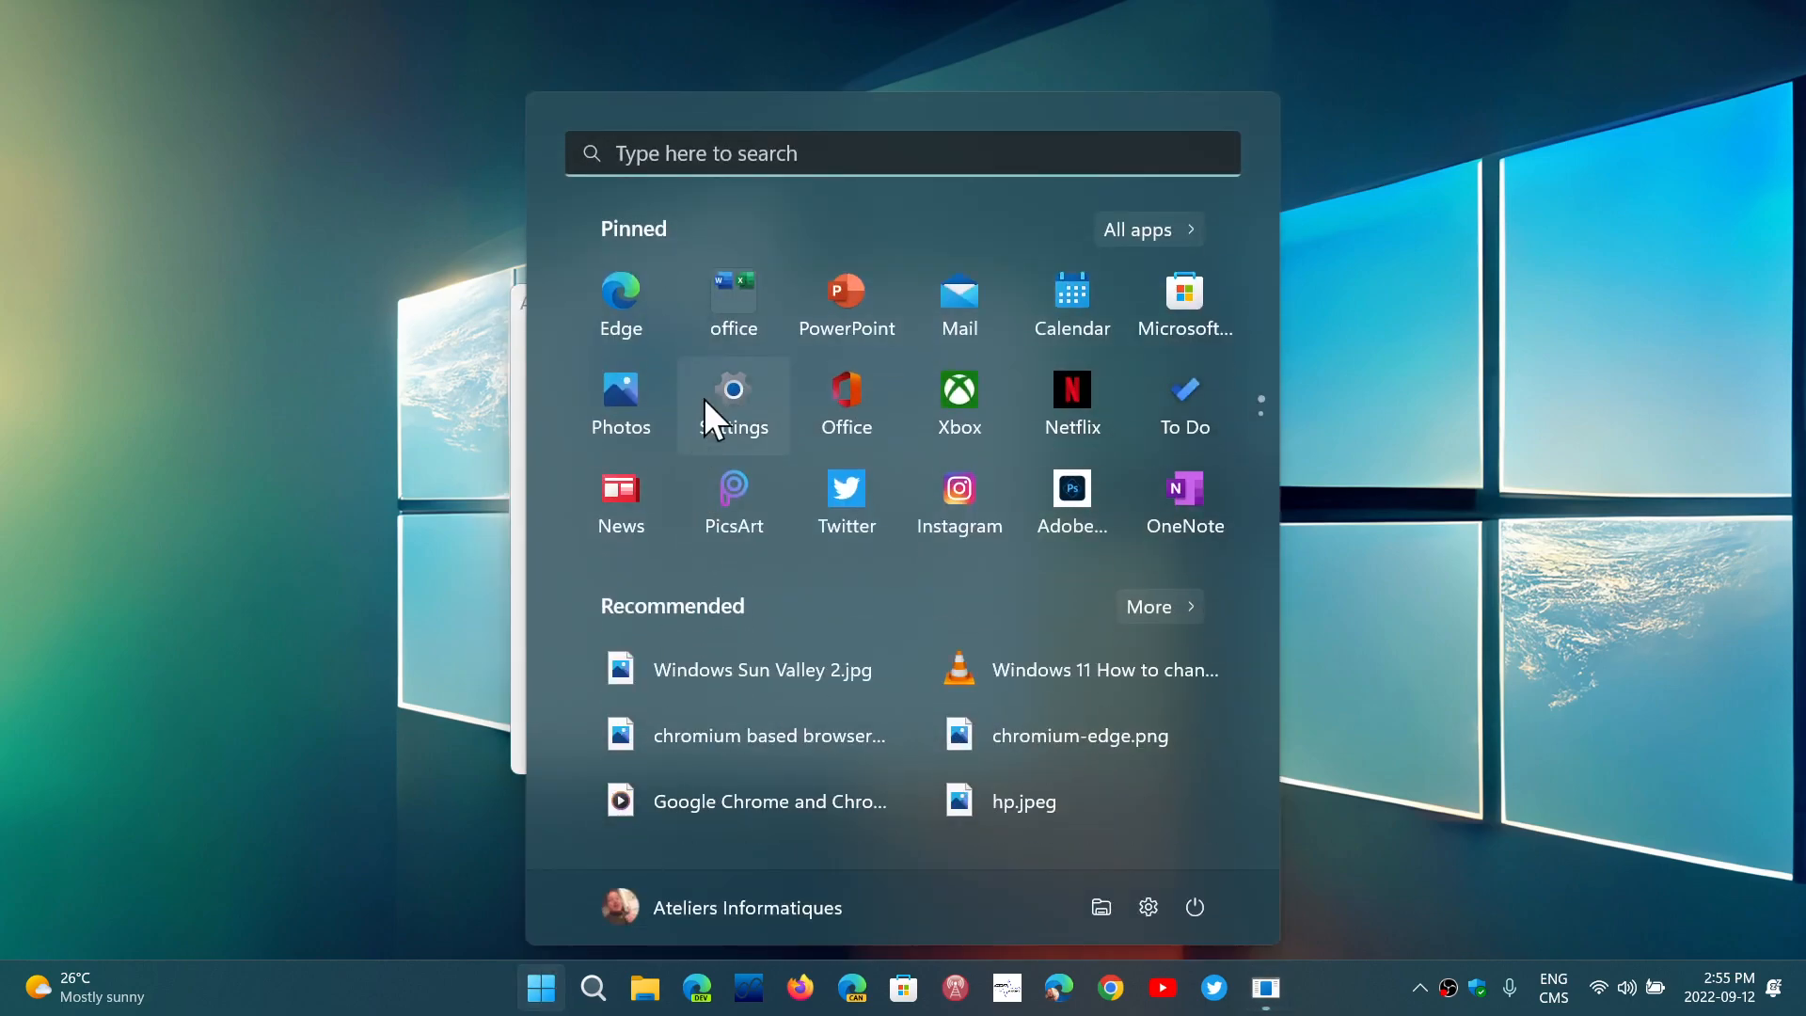
Dismiss the pinned apps list and close the About Windows dialog, clearing the desktop.
left_click(733, 397)
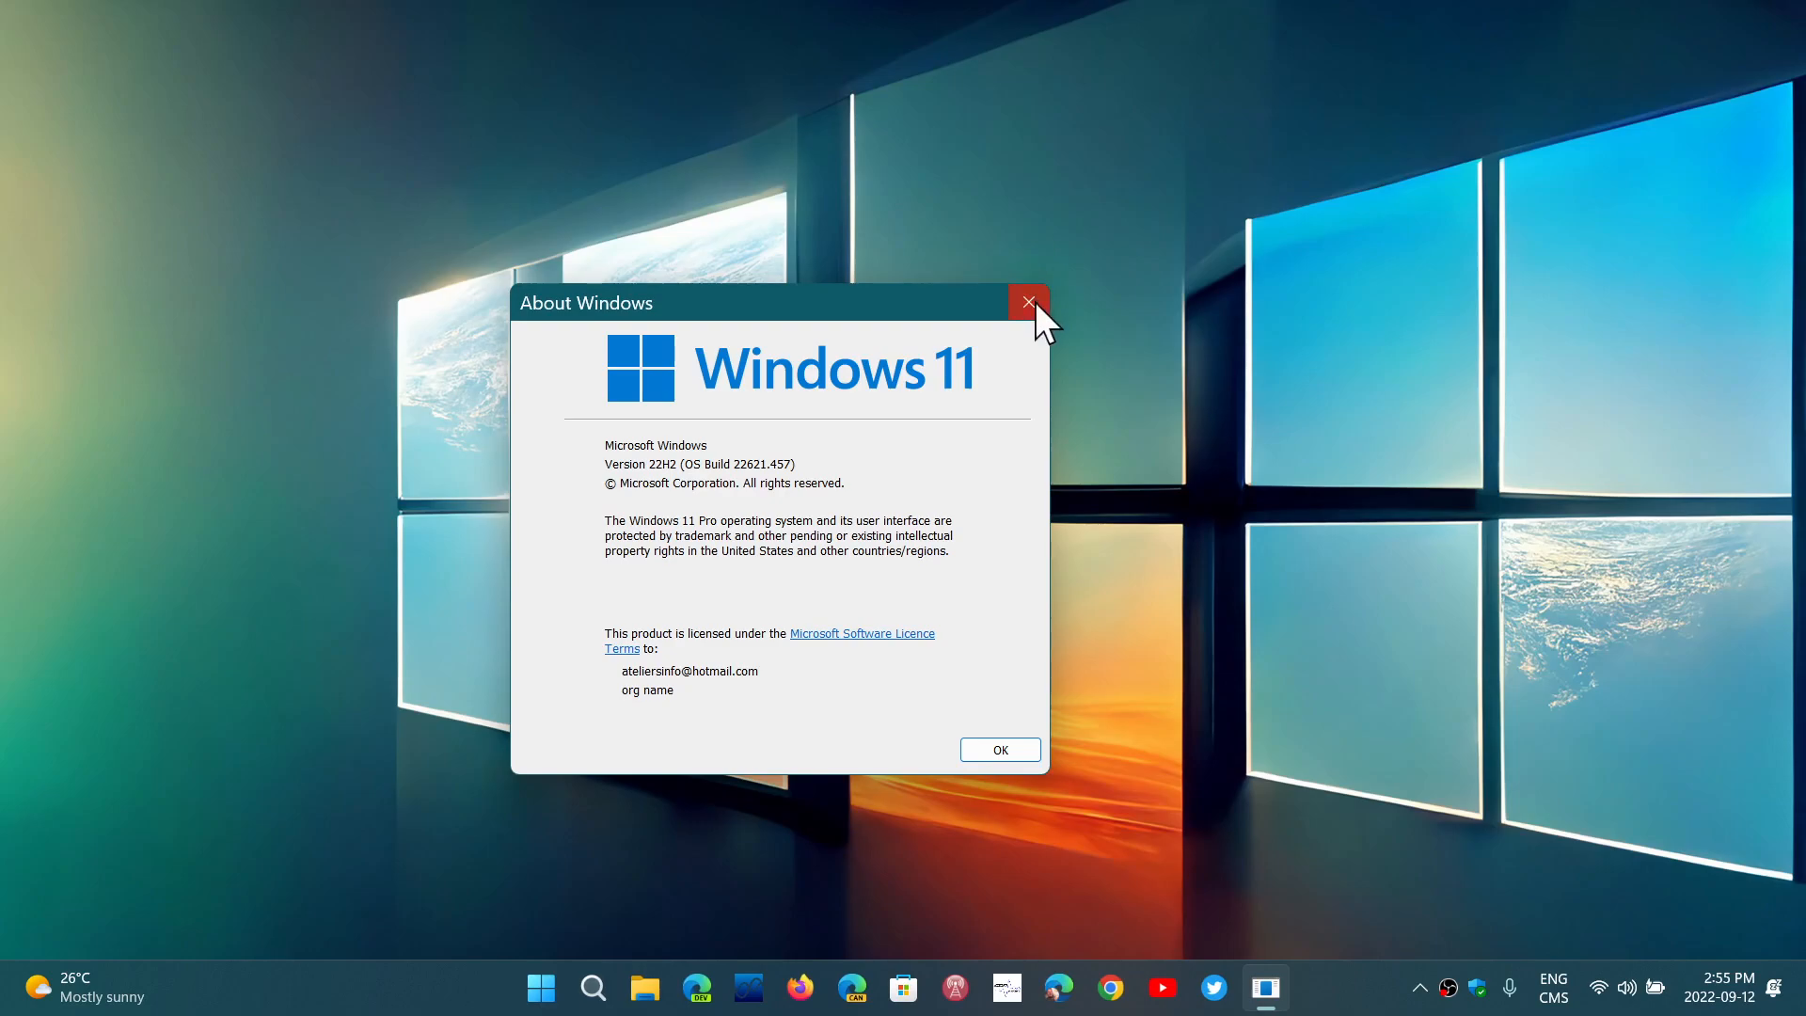
left_click(1026, 302)
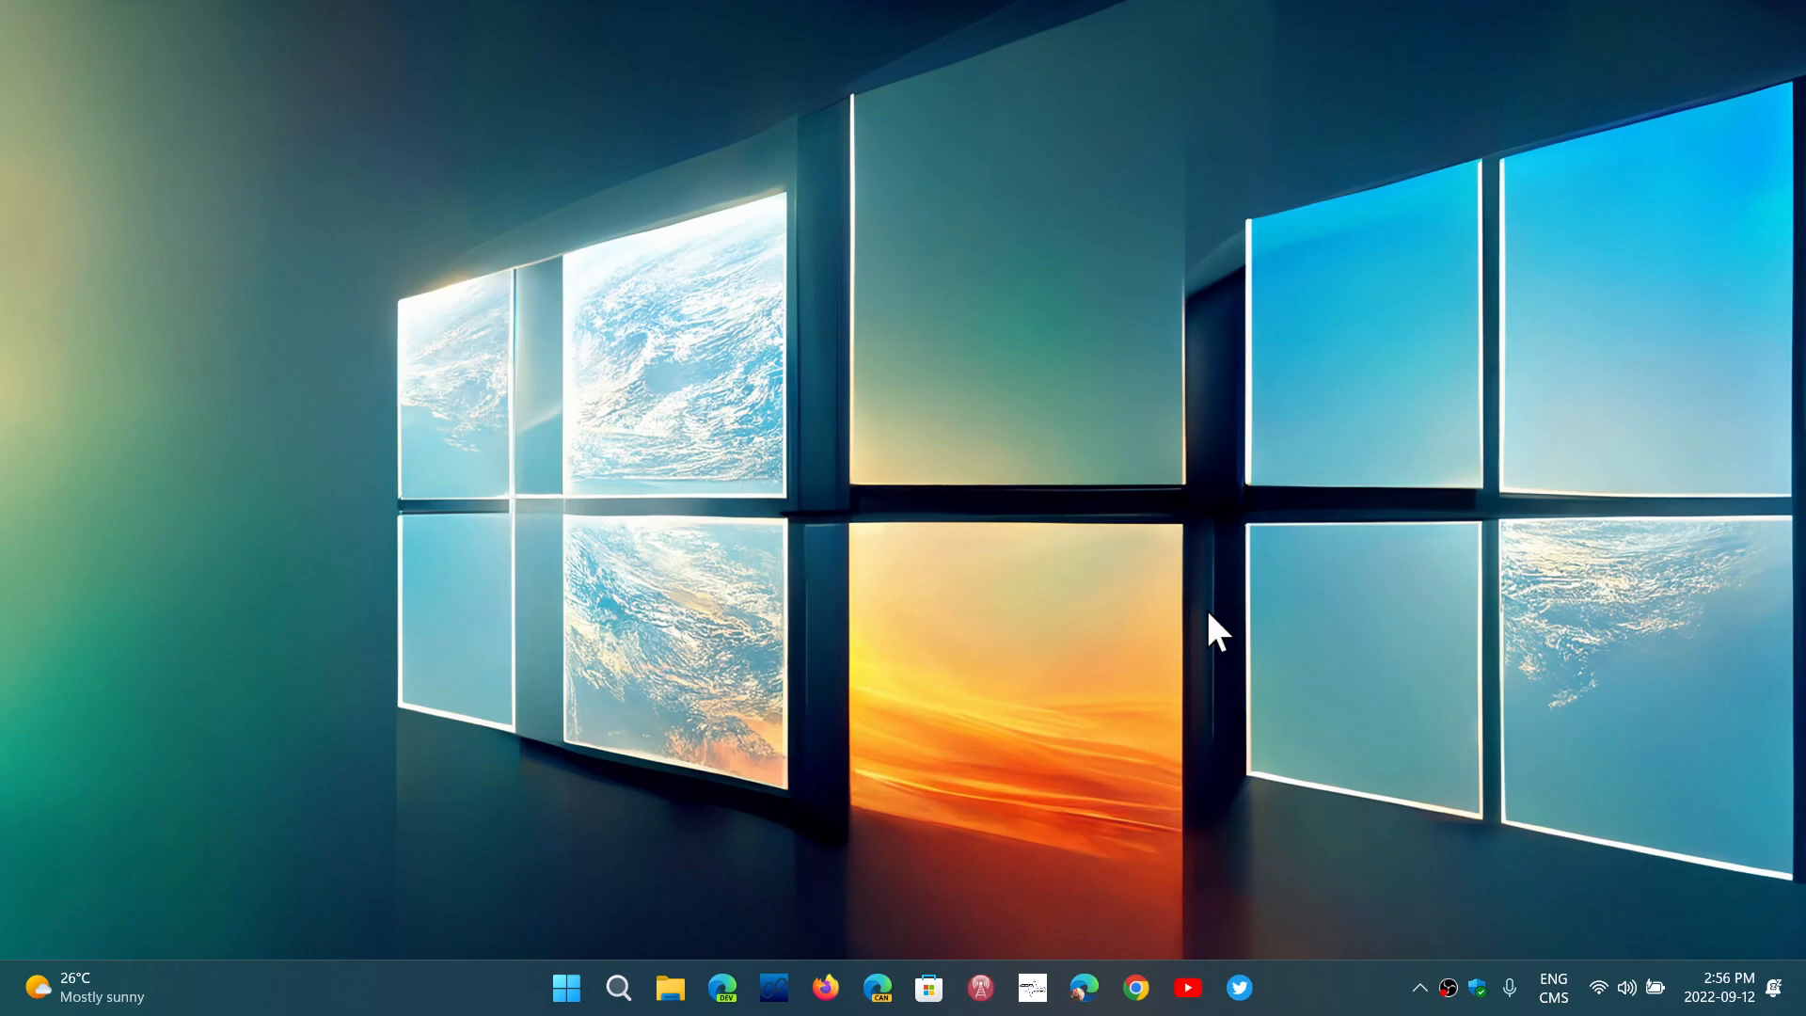
Launch Settings from Start and show Windows Update reporting the PC is up to date.
left_click(565, 987)
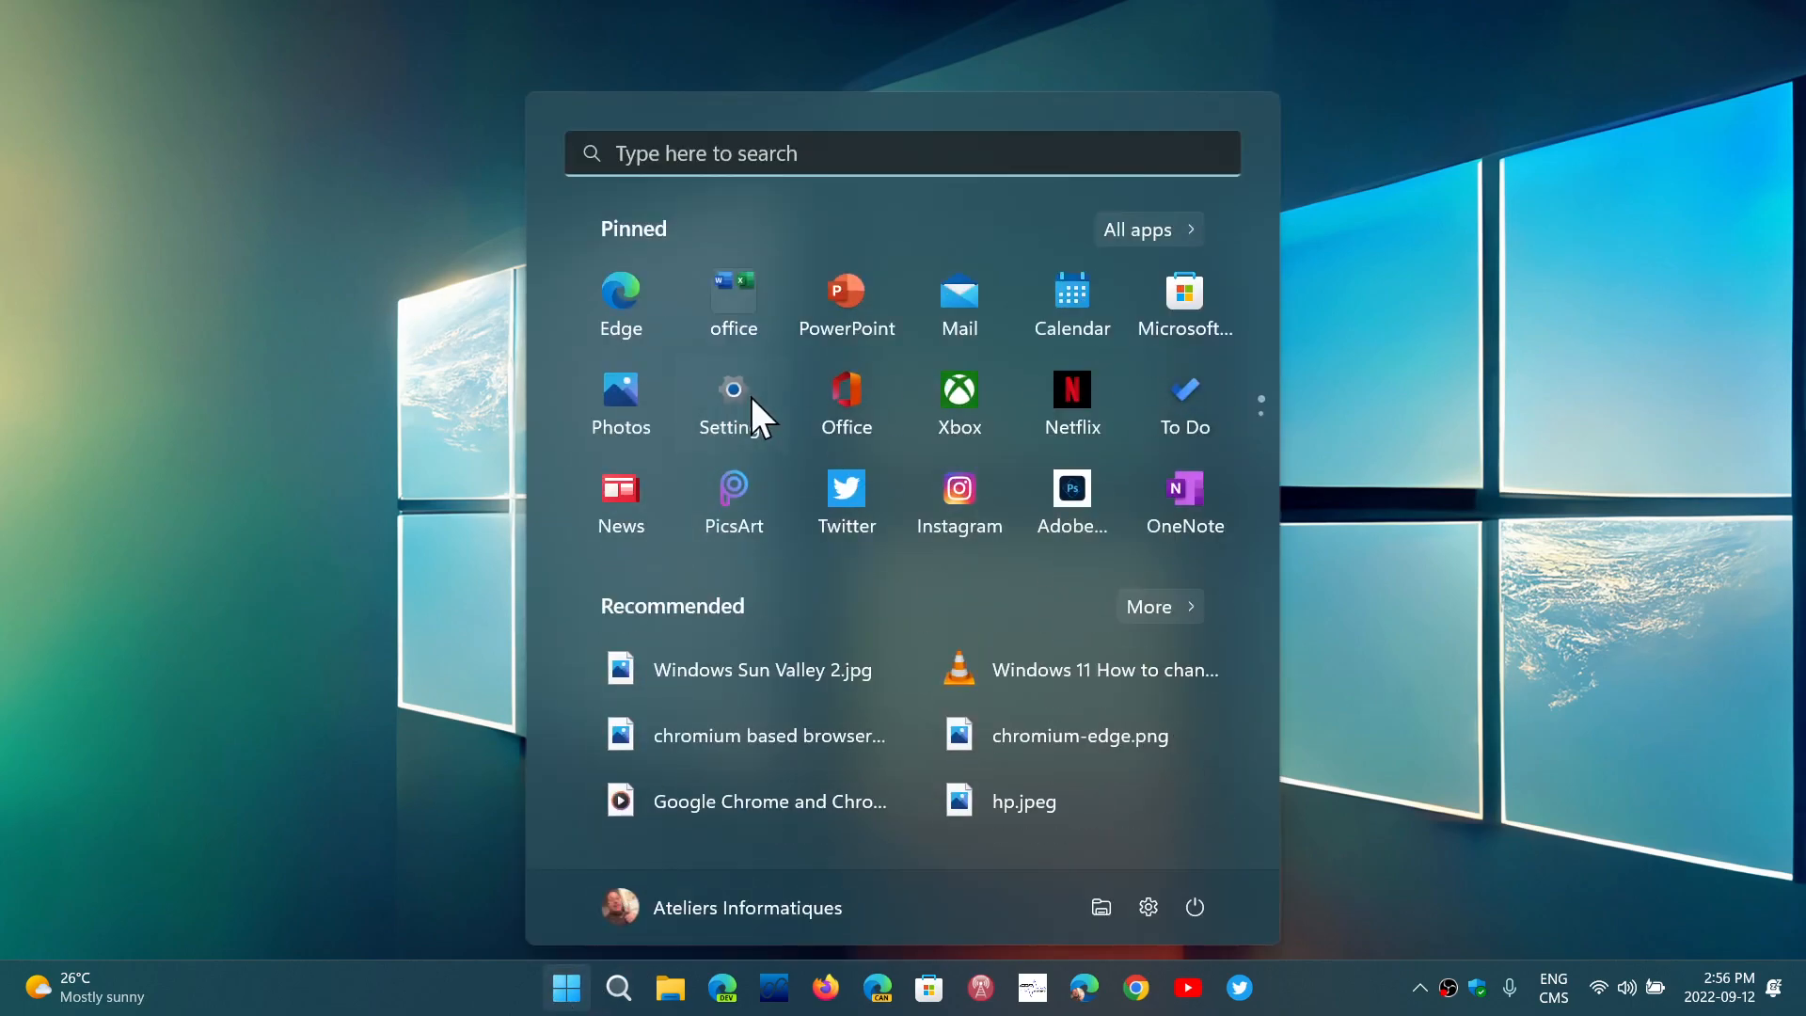
left_click(732, 390)
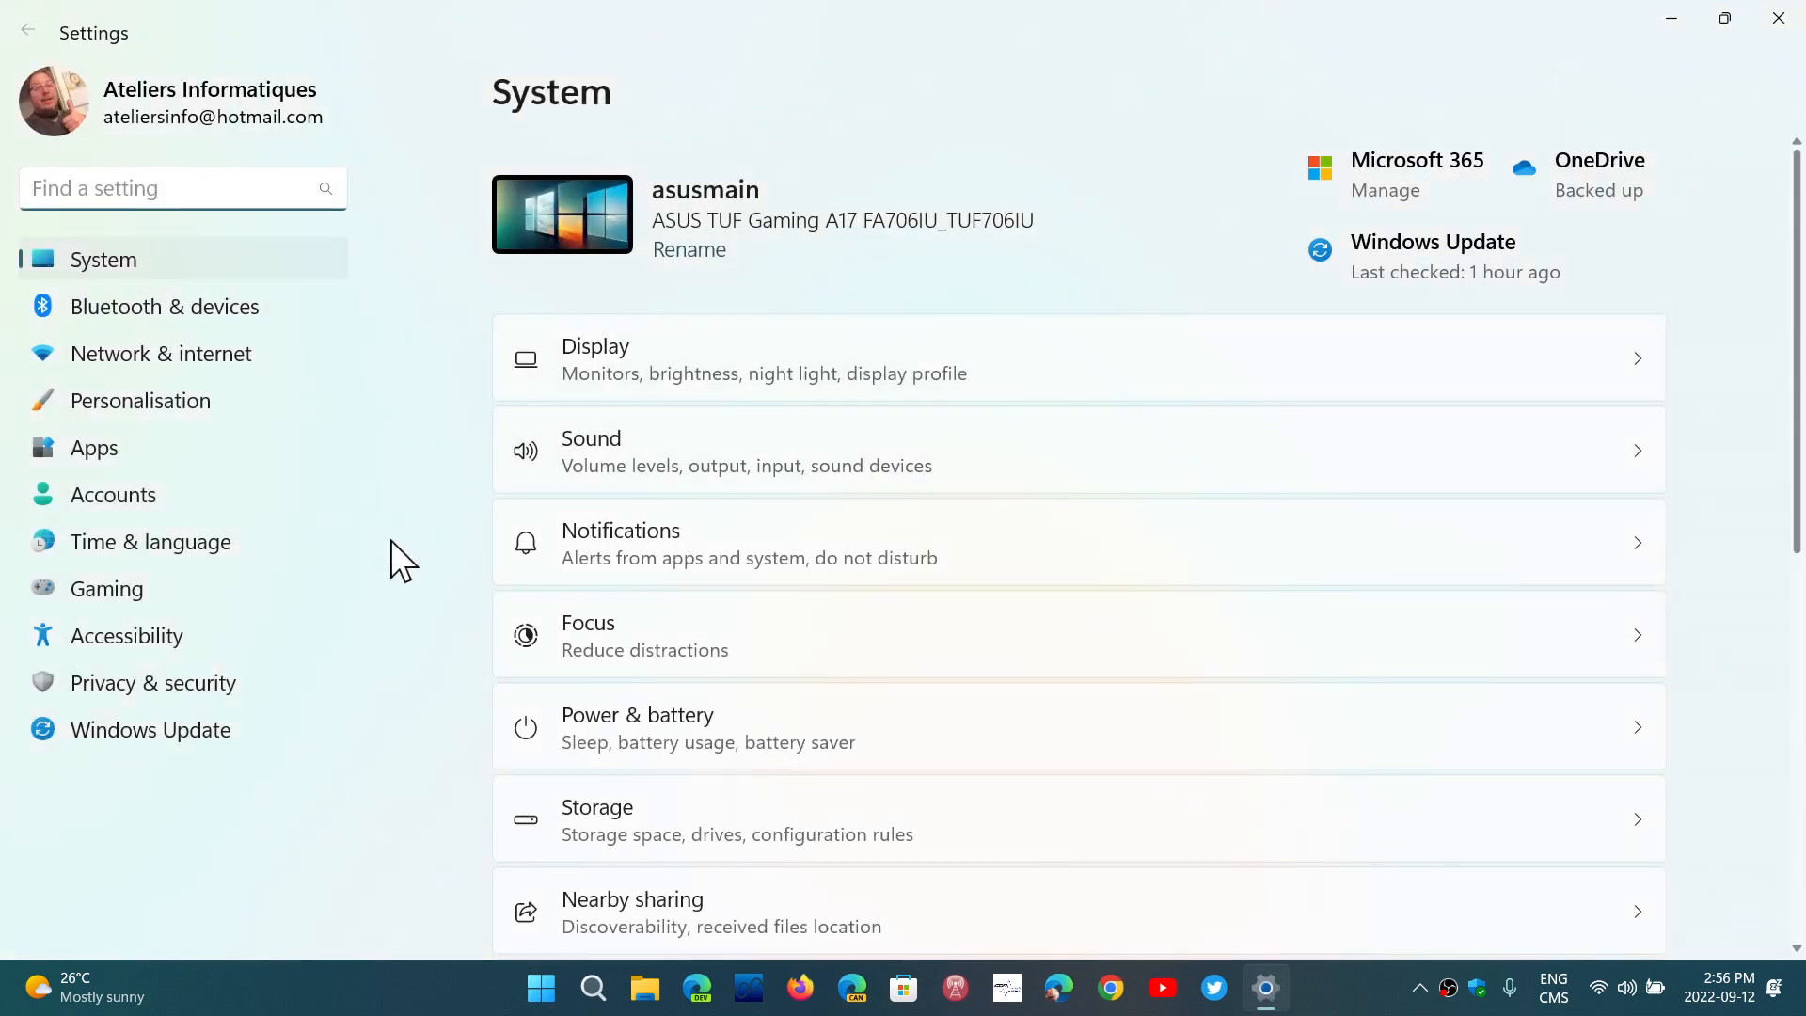
left_click(149, 729)
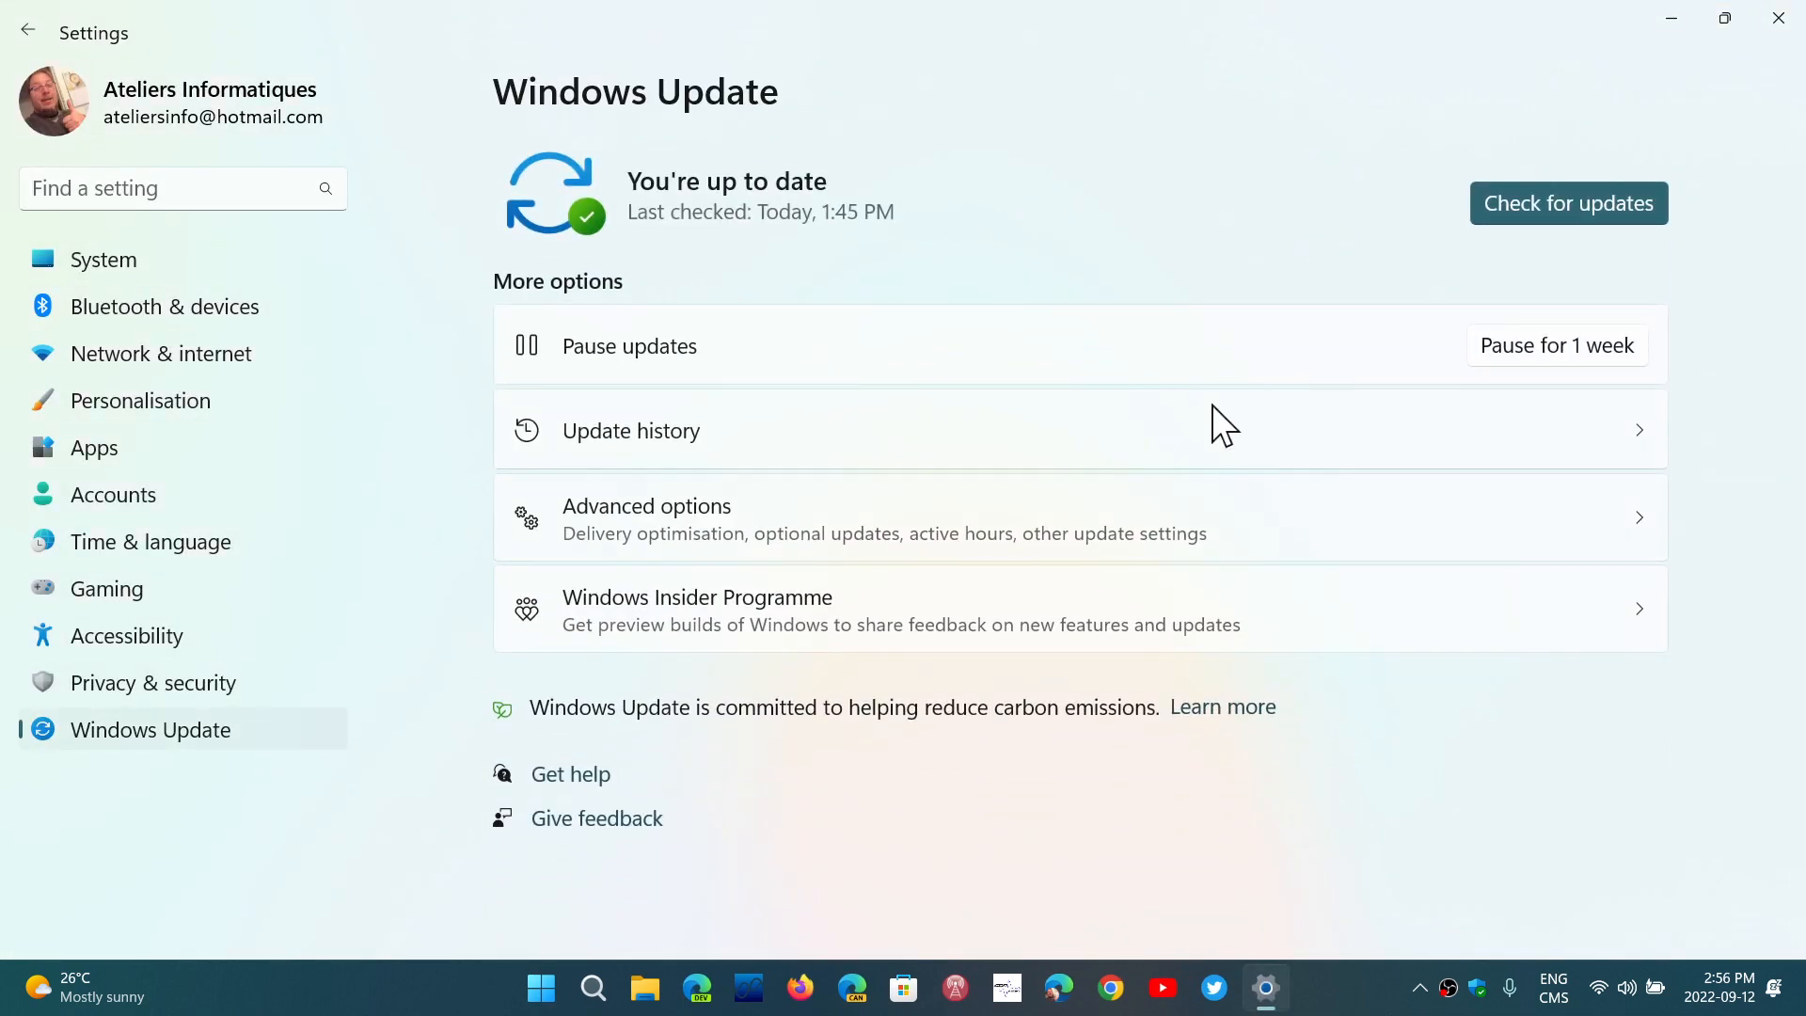
mouse_move(1183, 902)
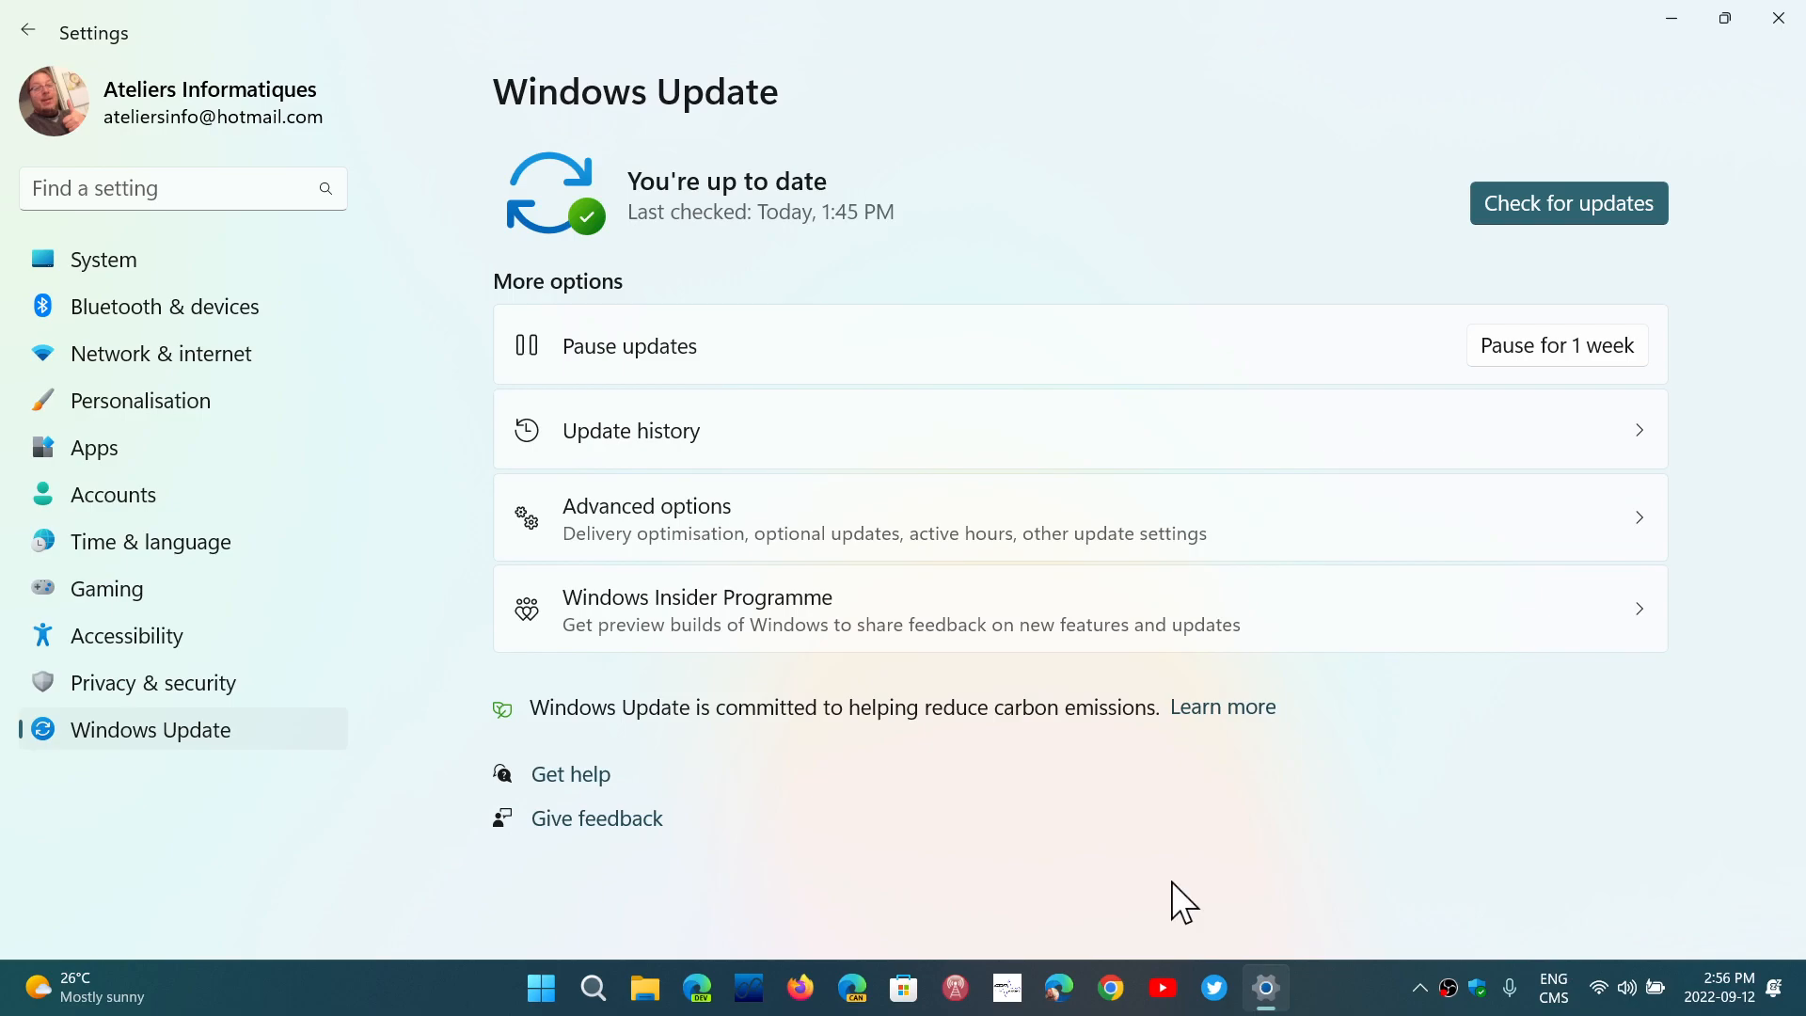